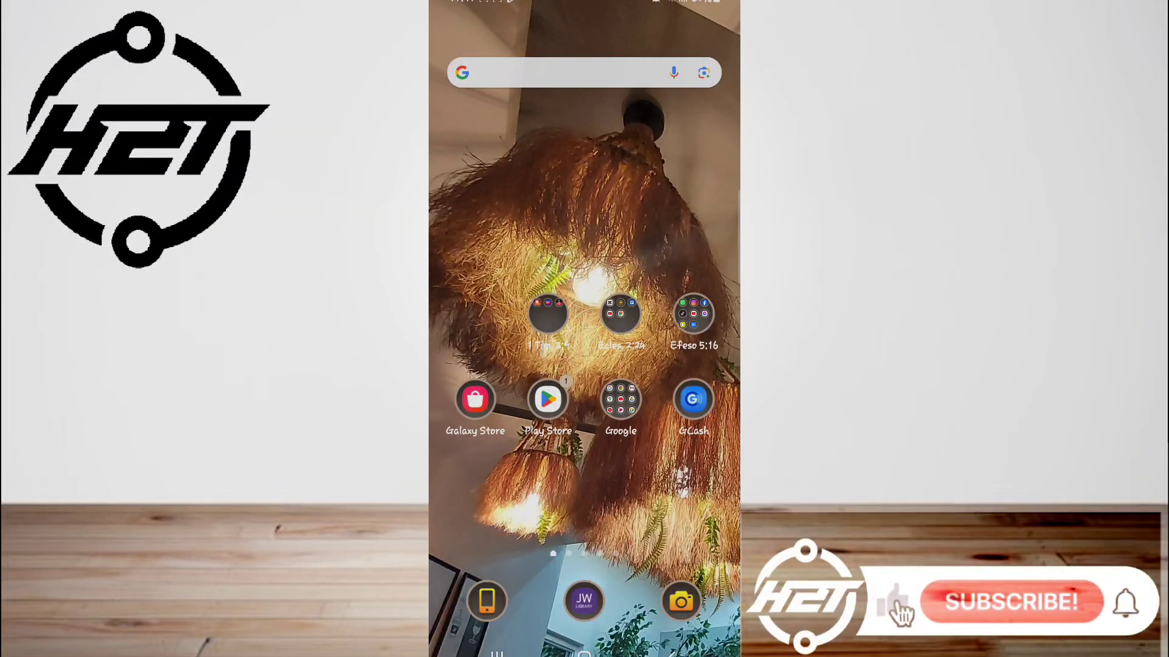
Launch the Google Play Store from the Android home screen
click(1010, 601)
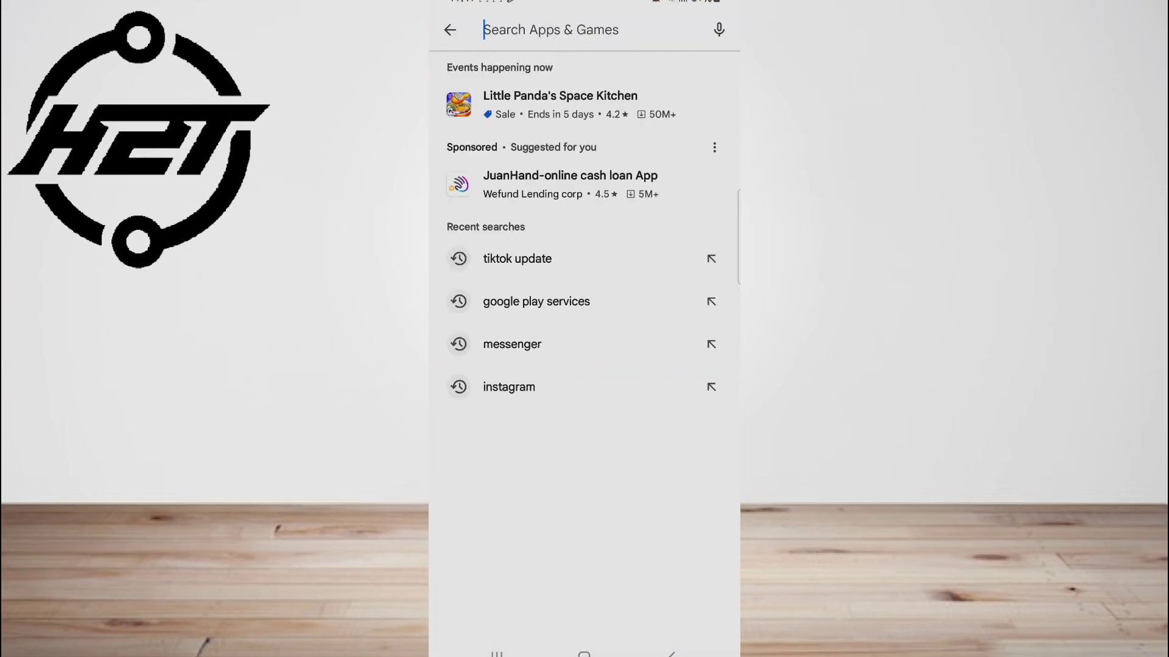
Search the Play Store for 'tiktok update', showing TikTok installed with an update available
text(tikt)
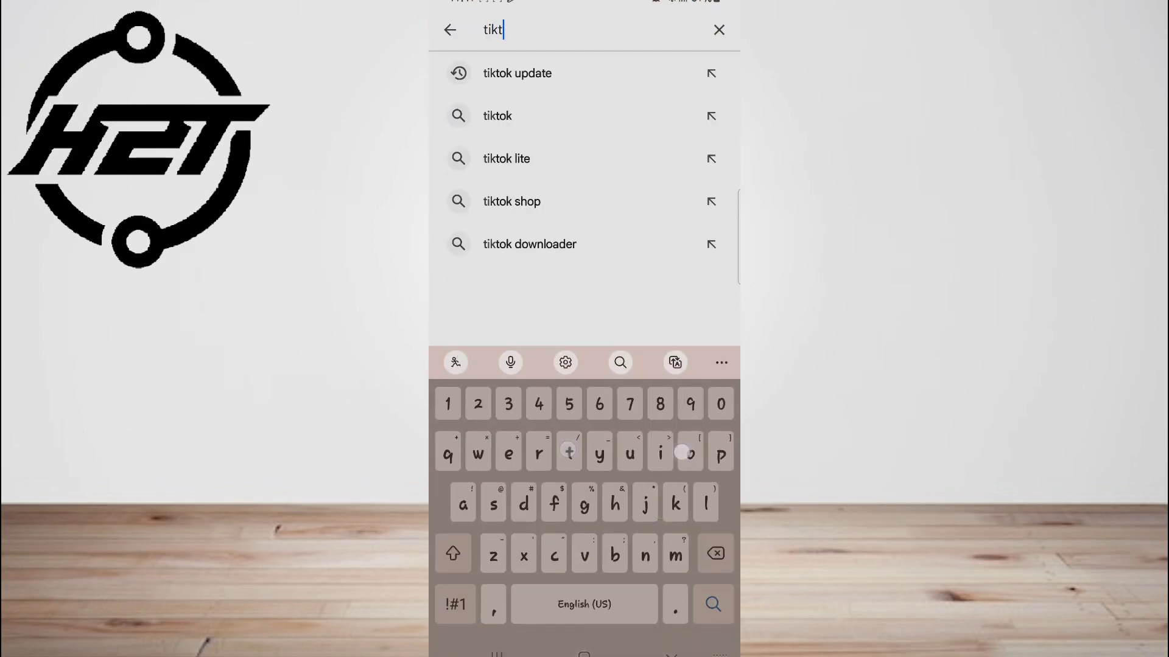
click(516, 73)
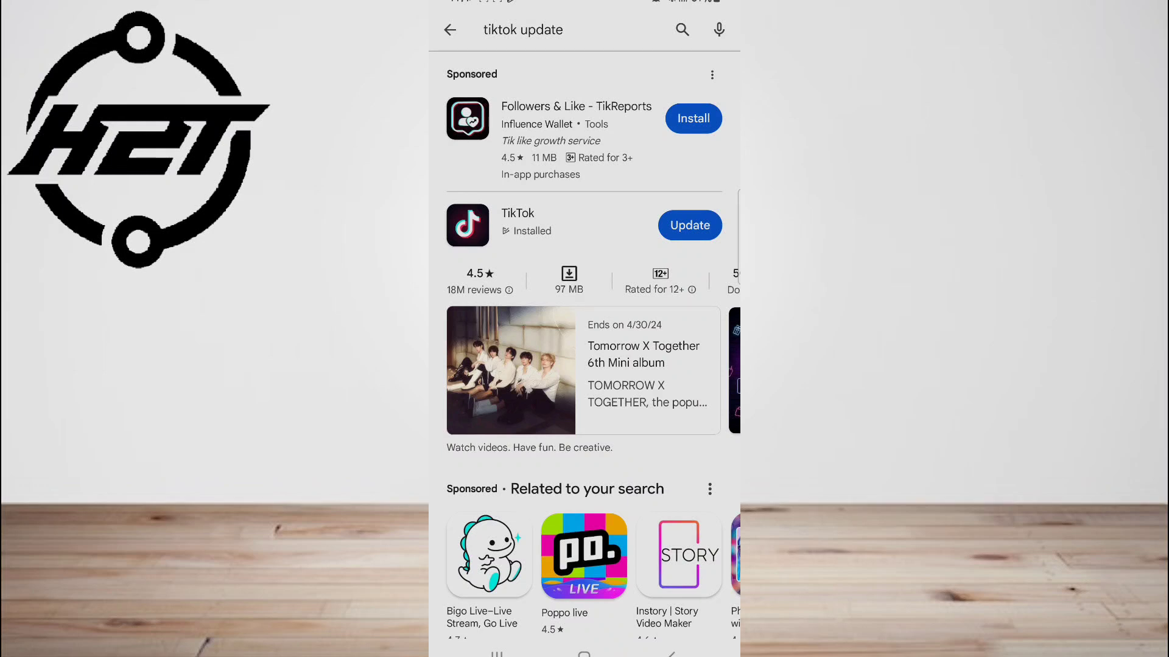
Update TikTok to the latest version and launch it on the profile page
click(688, 225)
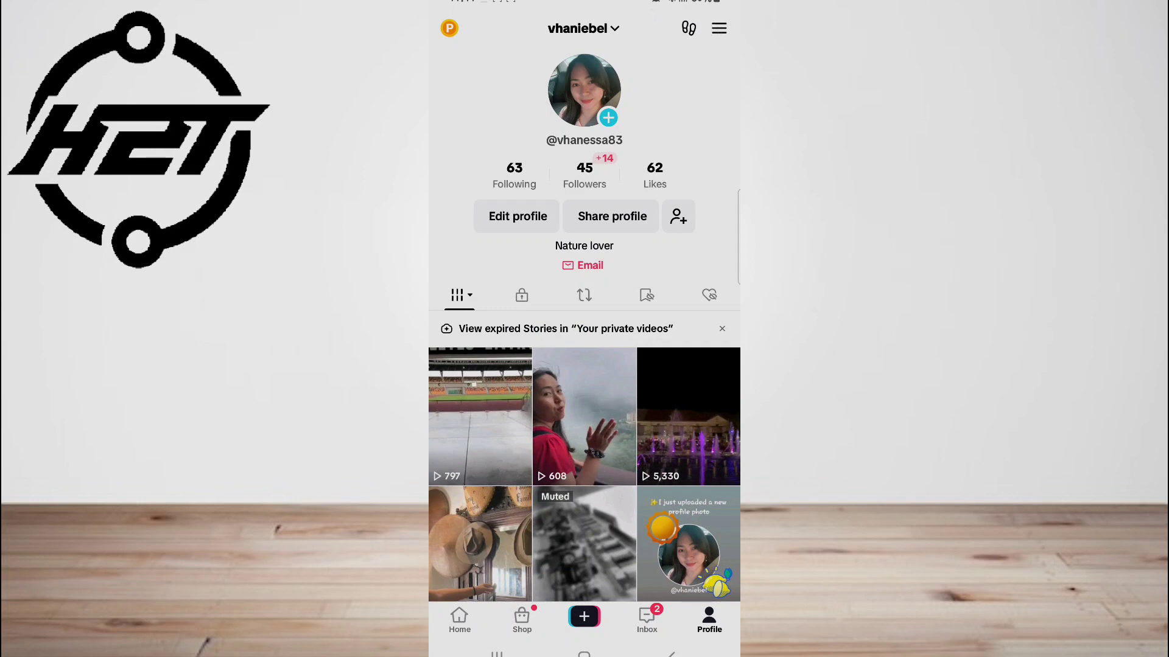
Reach Free up space via Settings and privacy, showing 170.4MB cache and 87.9MB downloads
click(719, 28)
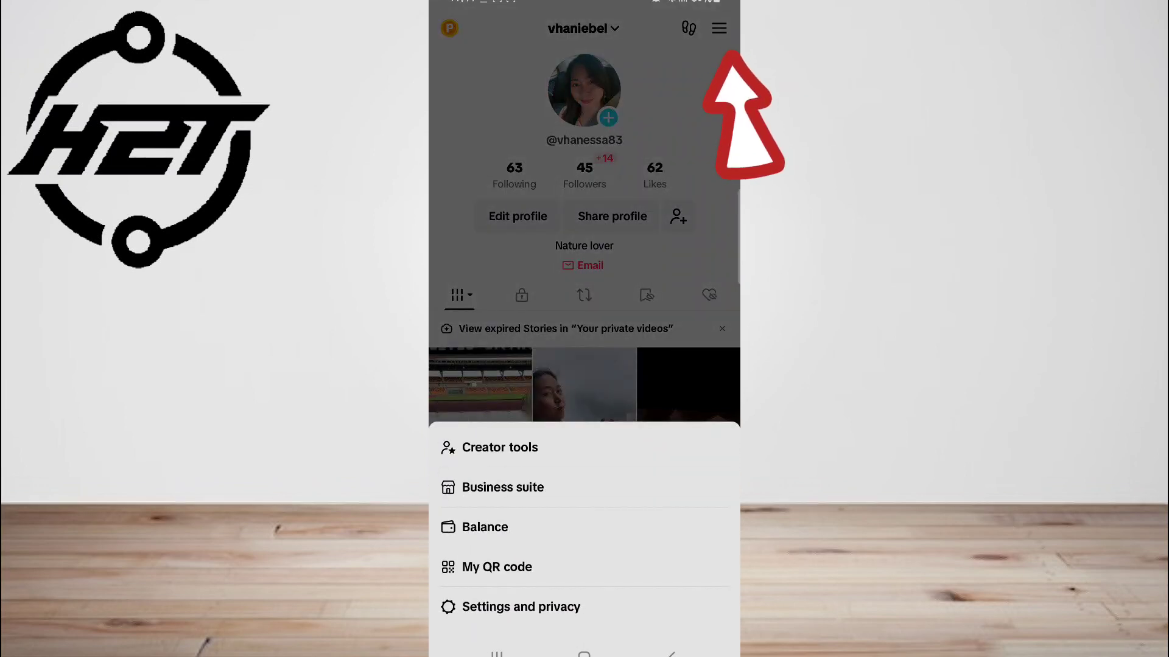
click(521, 606)
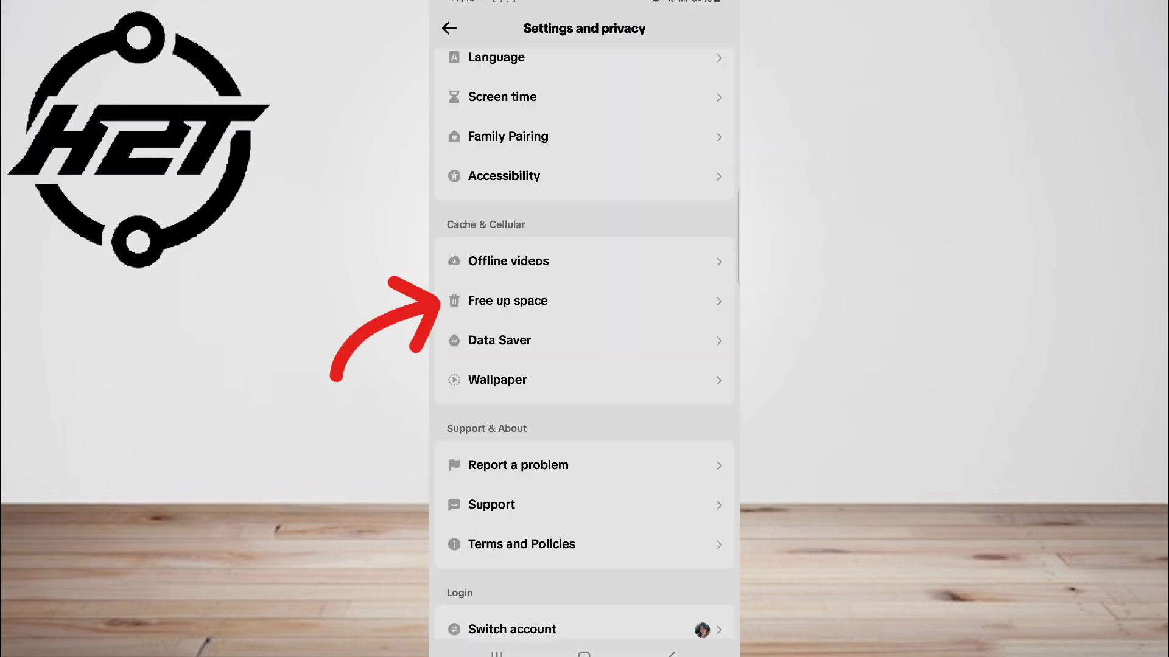
click(508, 301)
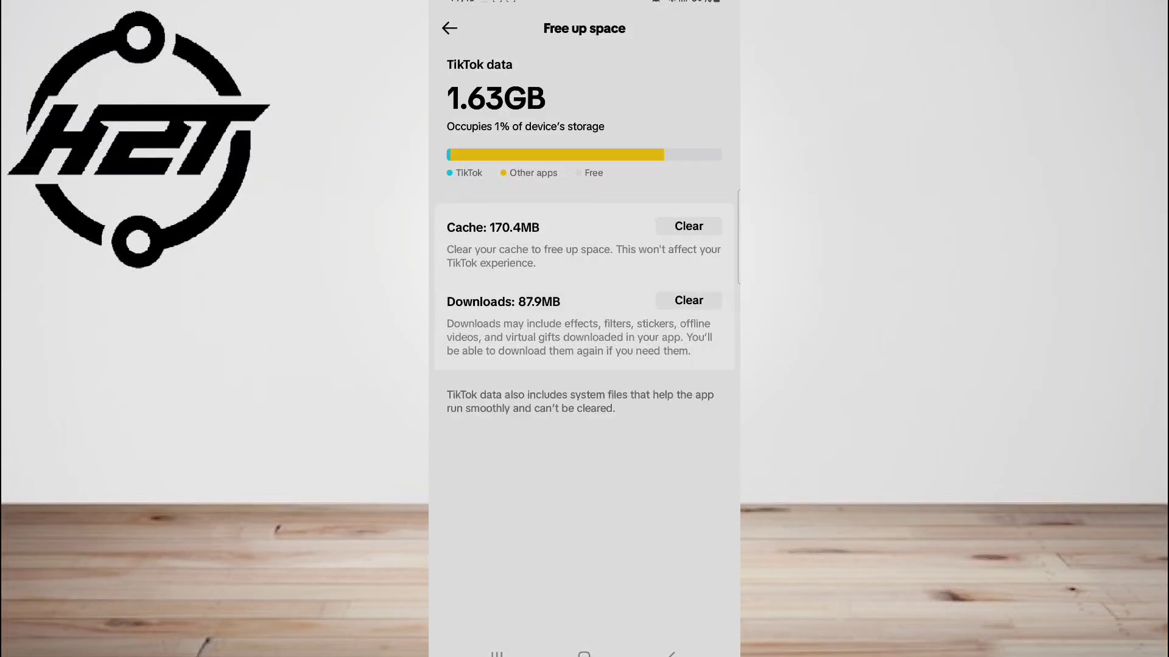
Clear TikTok's 170.4MB cache and return to the For You feed
click(687, 227)
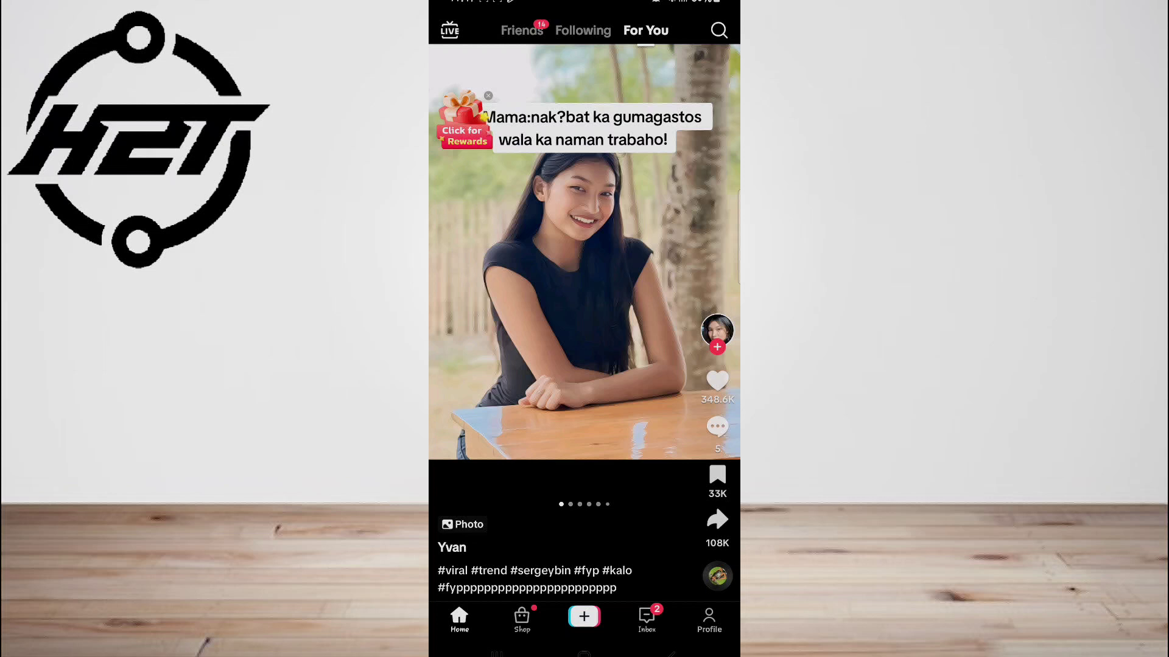
From the profile, reach Report a problem via Settings and privacy, showing 'Facing a problem?' topics
click(709, 621)
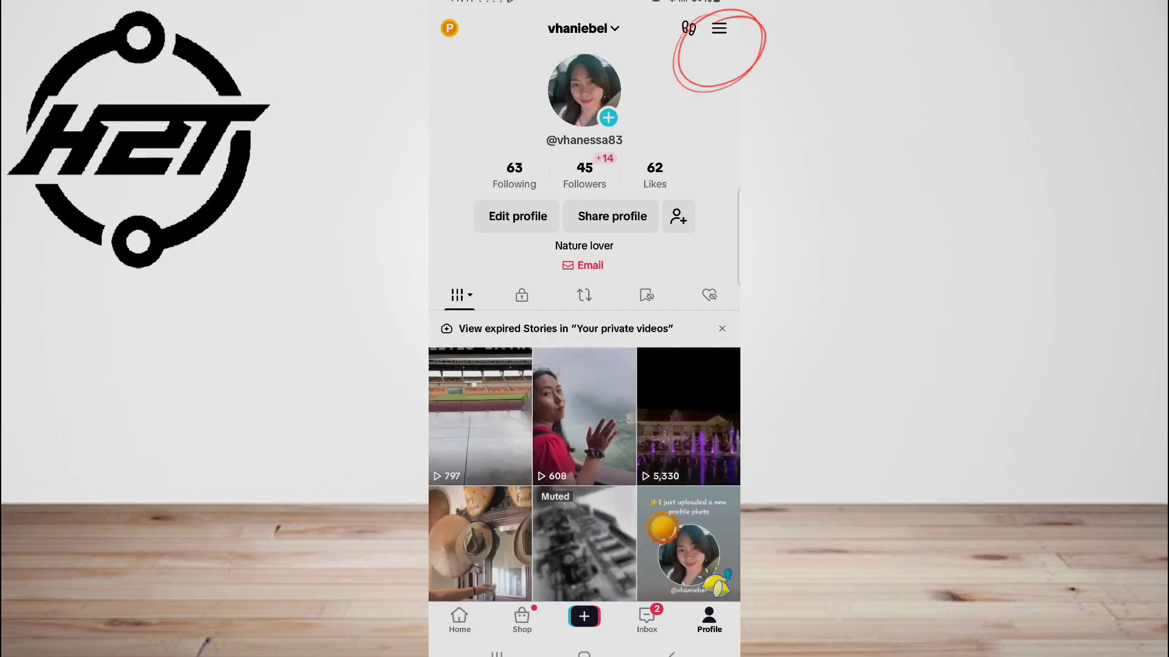
click(718, 28)
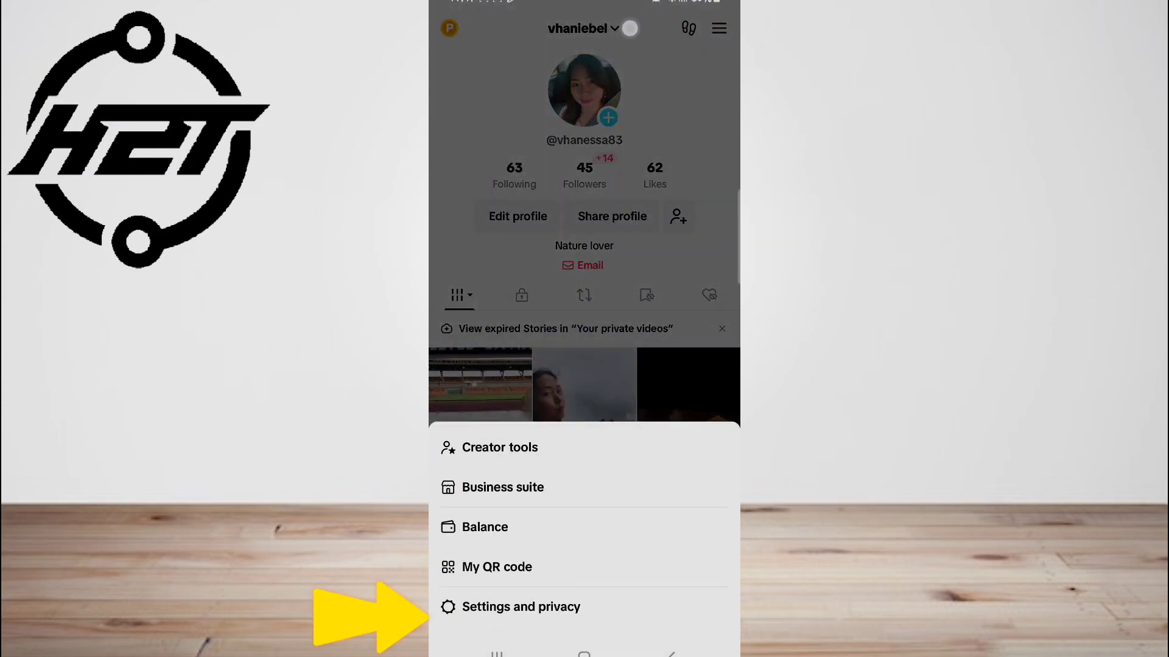
click(521, 606)
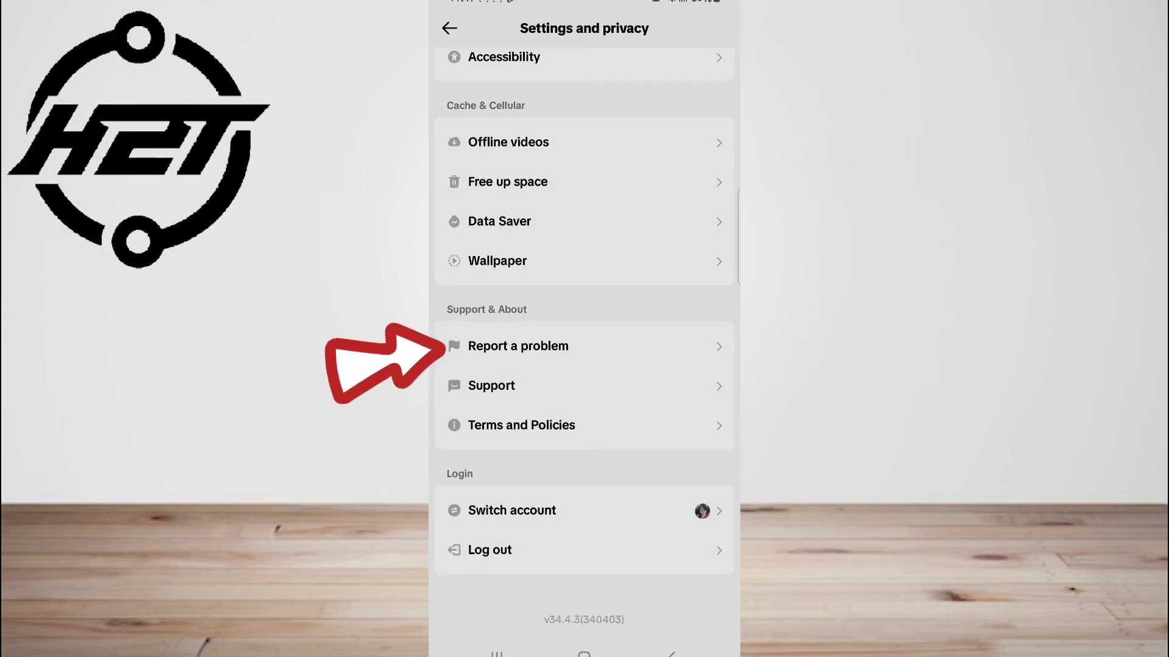
click(517, 345)
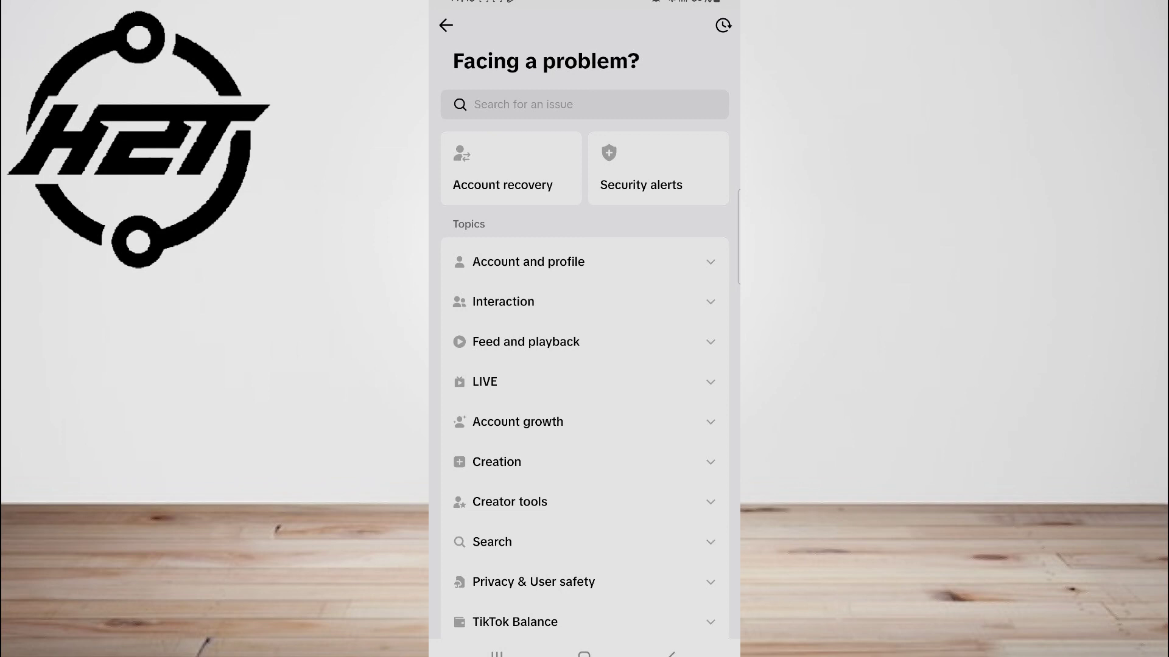
Scroll the help topics down to E-commerce and Submit a report, then return to the profile
scroll(down, 3)
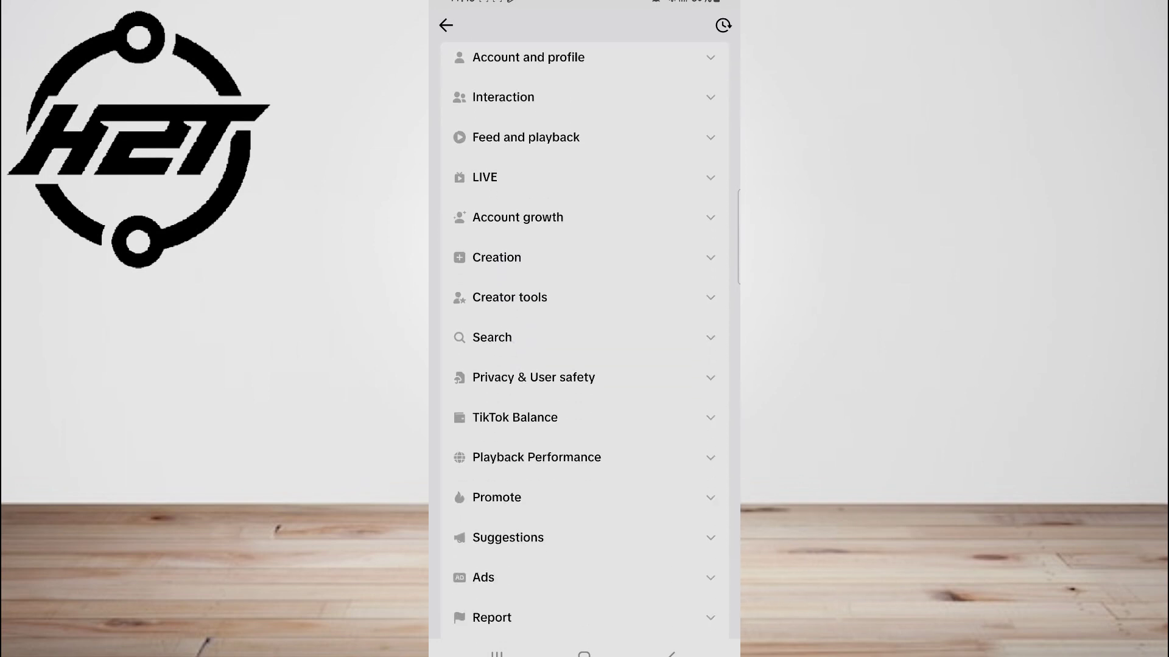
scroll(down, 3)
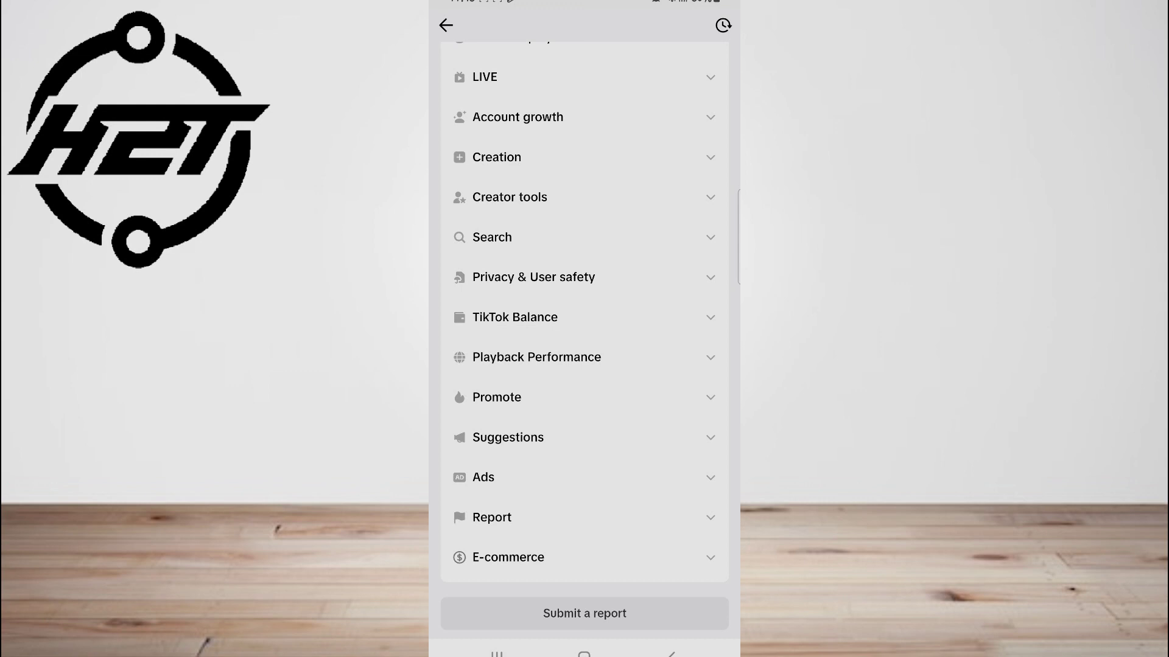
scroll(down, 3)
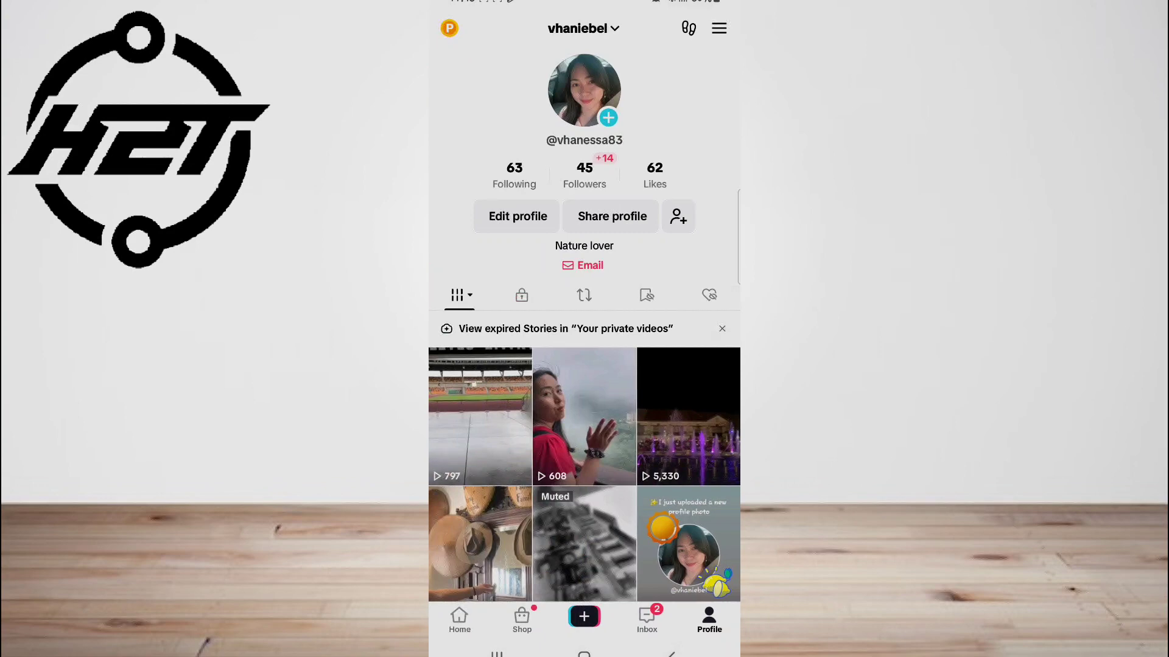
Return to the For You home feed and swipe to the next video
click(459, 620)
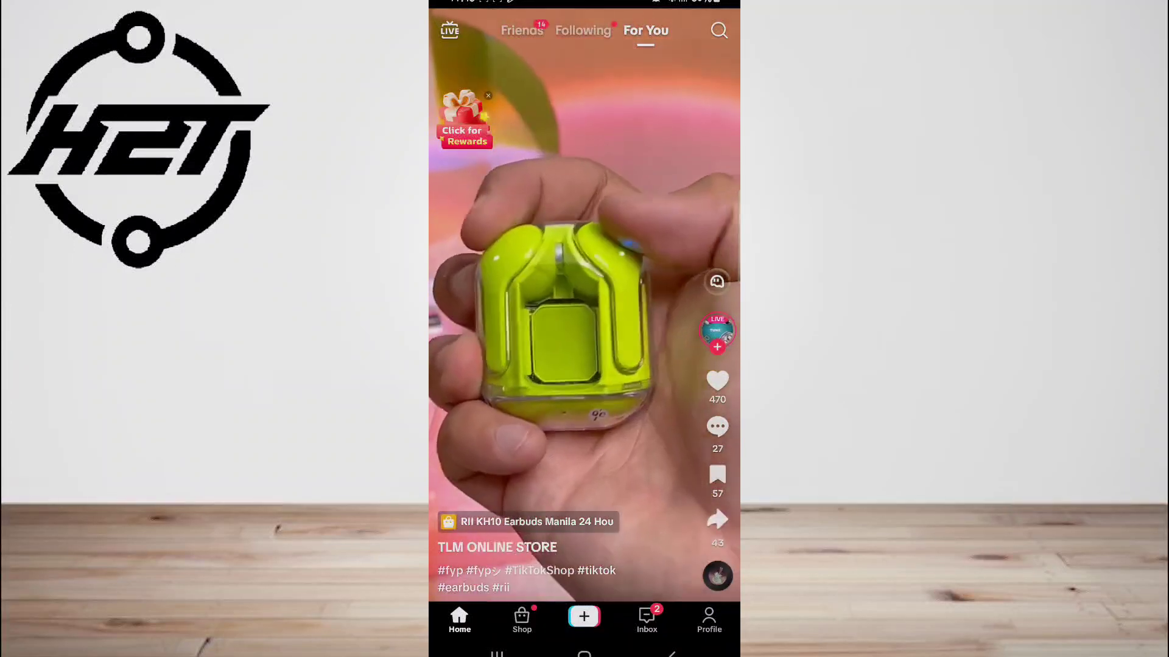
scroll(up, 3)
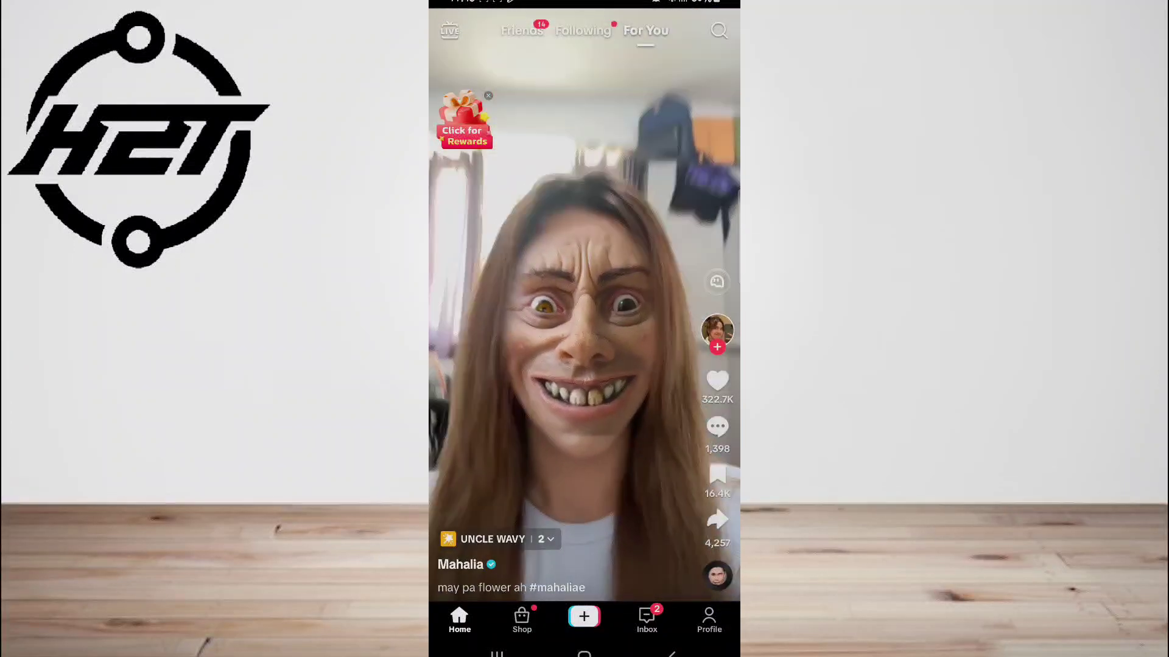